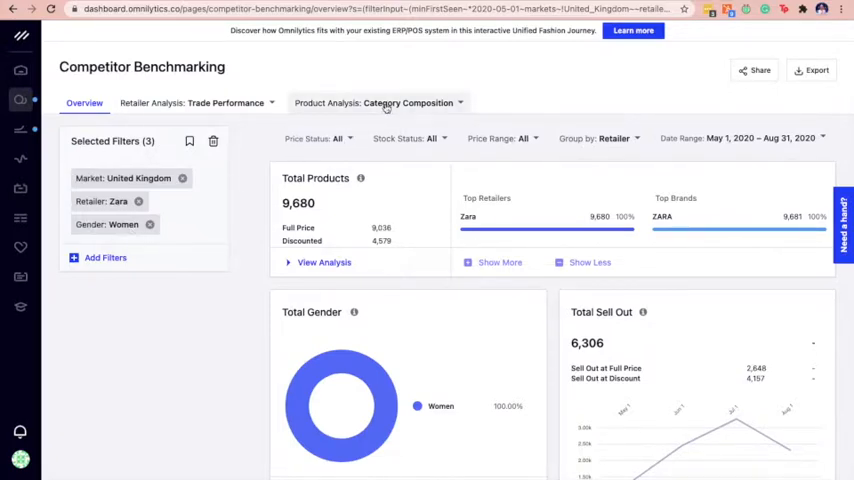
Show the Category Composition breakdown of Zara women's products in the UK
left_click(408, 100)
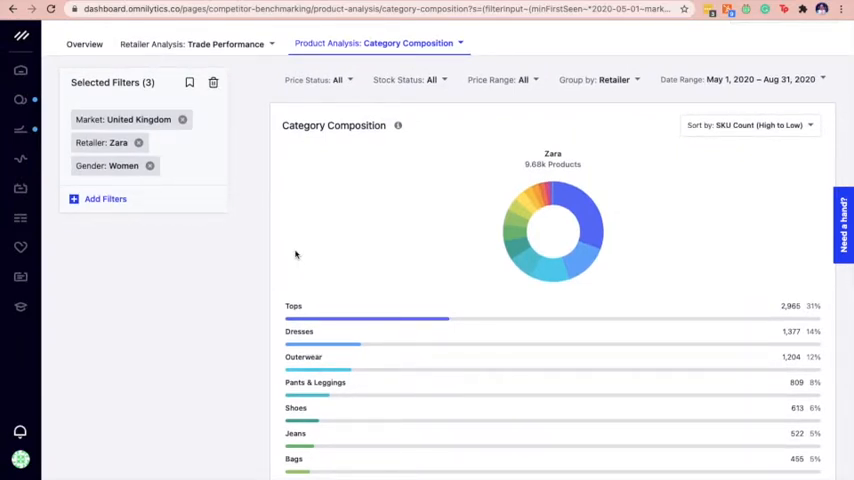
mouse_move(234, 312)
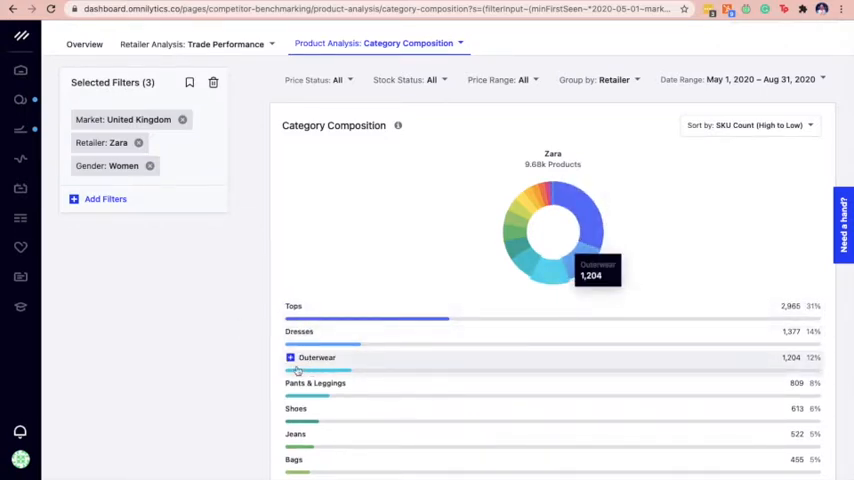
mouse_move(276, 368)
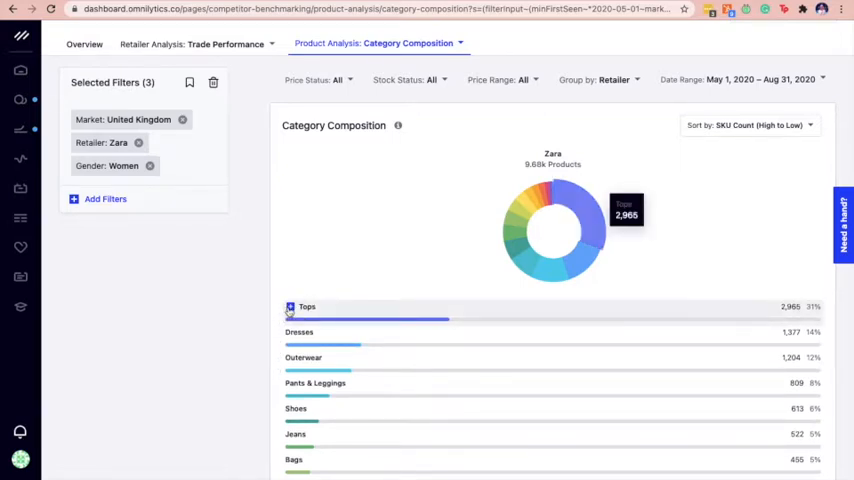
Expand Tops into T-Shirts, Blouses, Crop Tops, Shirts, Tank Tops and Cami Tops
left_click(290, 308)
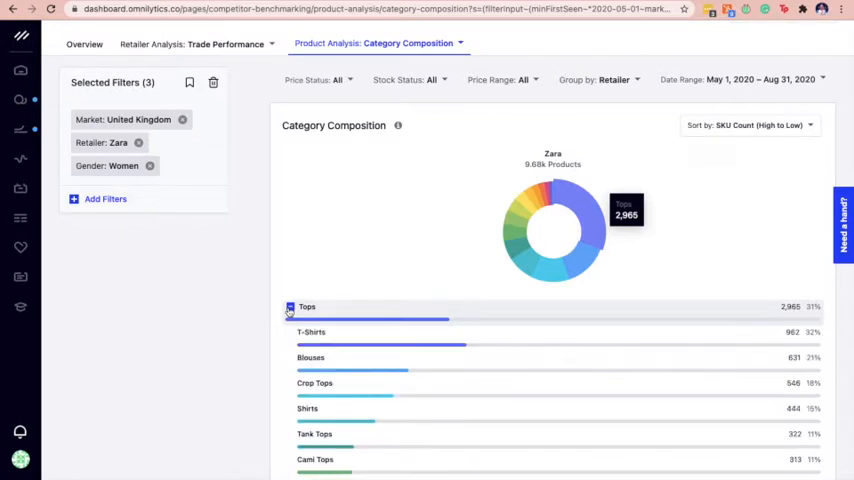
mouse_move(276, 344)
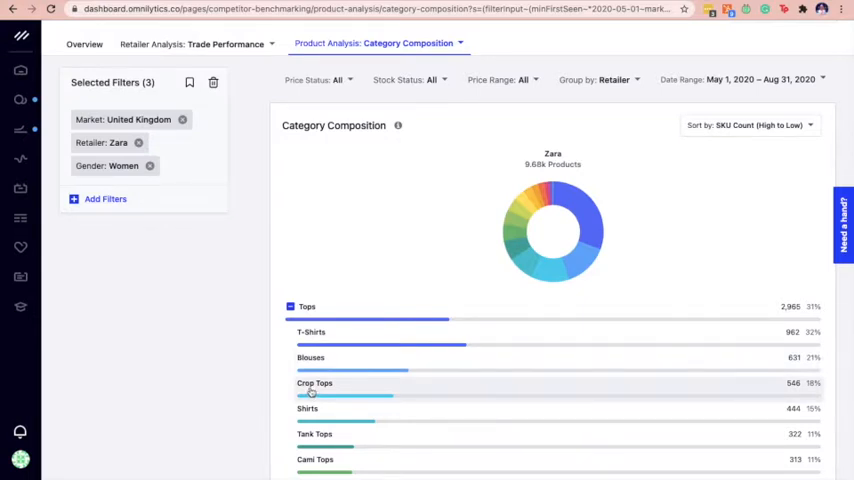
mouse_move(312, 396)
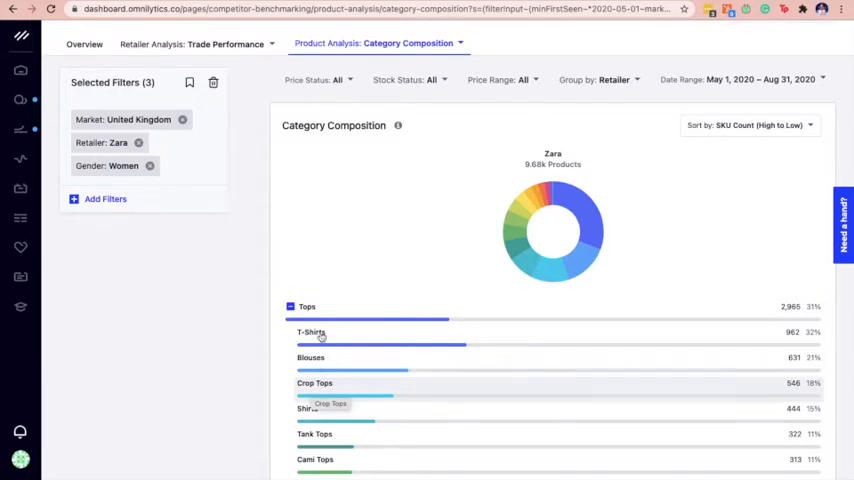
Limit Price Status to Never Discounted and re-expand Tops into its subcategories
left_click(318, 80)
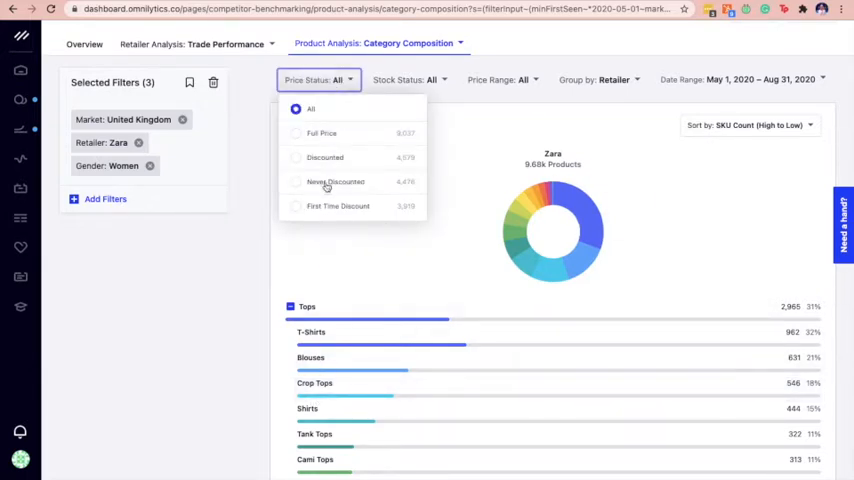
left_click(336, 180)
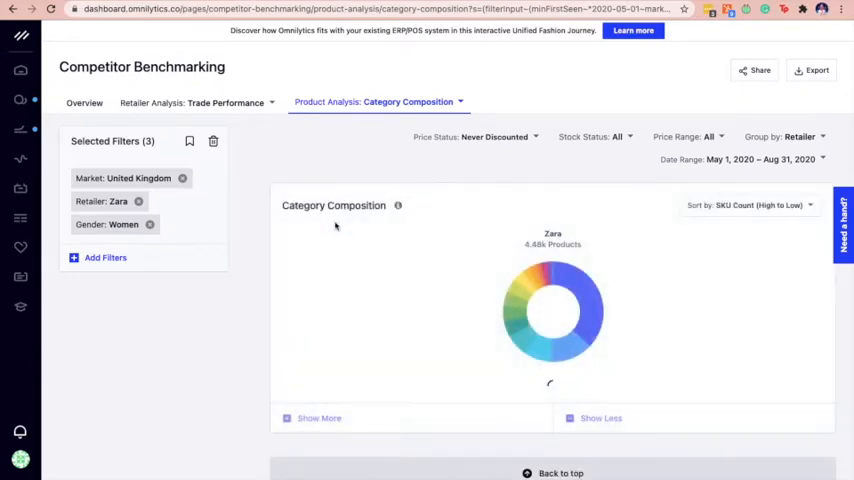
scroll("down", 3)
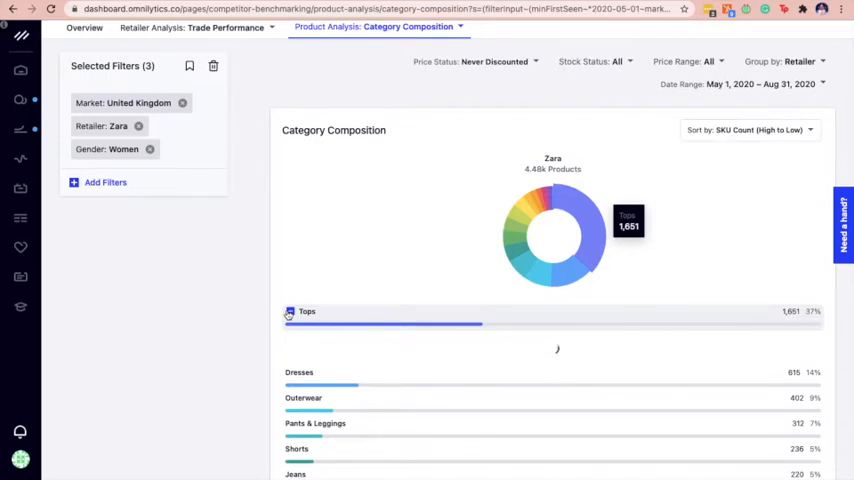
left_click(290, 312)
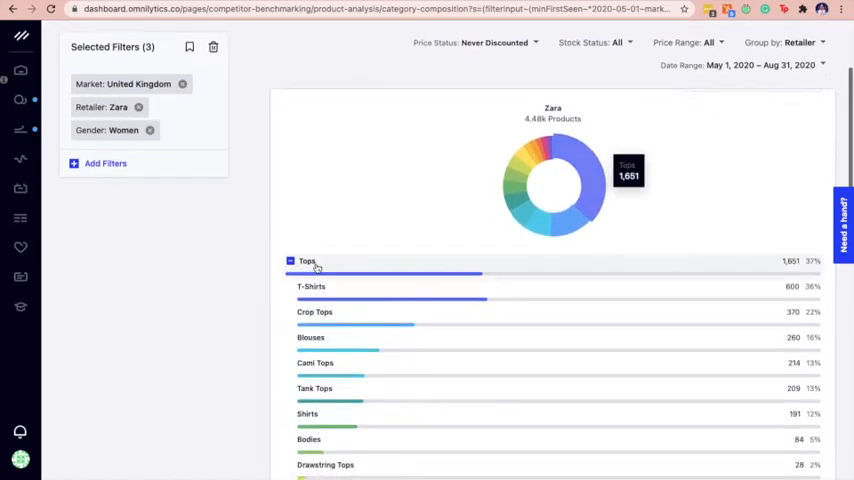
mouse_move(284, 308)
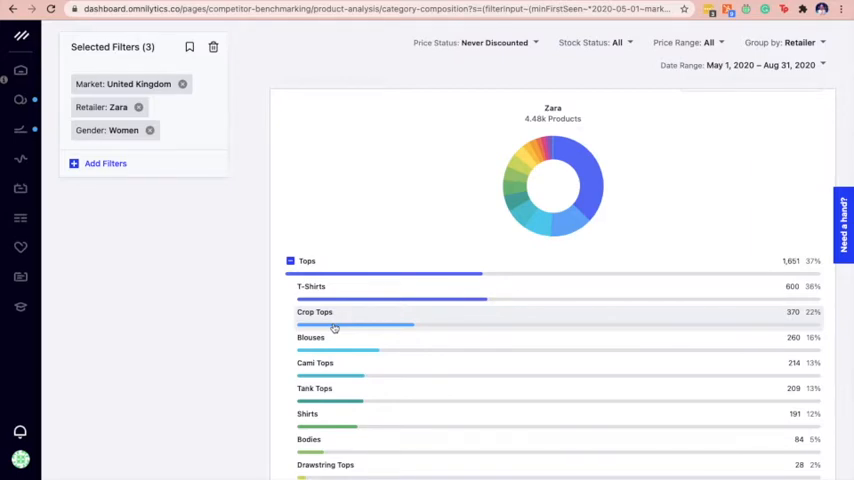
List never-discounted Crop Tops sorted by Most Replenished and browse the grid
left_click(336, 324)
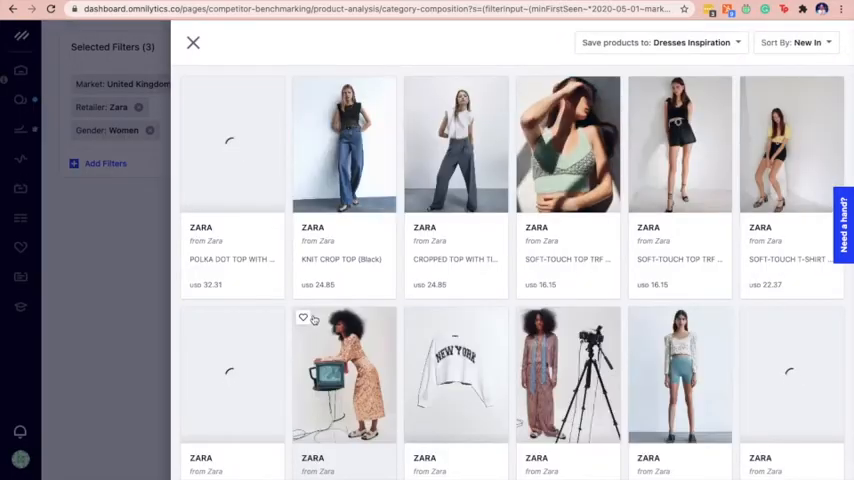
left_click(796, 42)
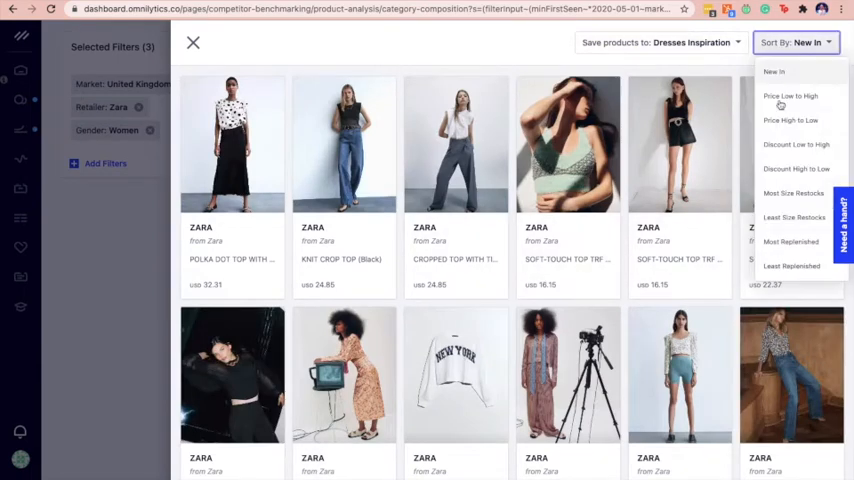
left_click(792, 240)
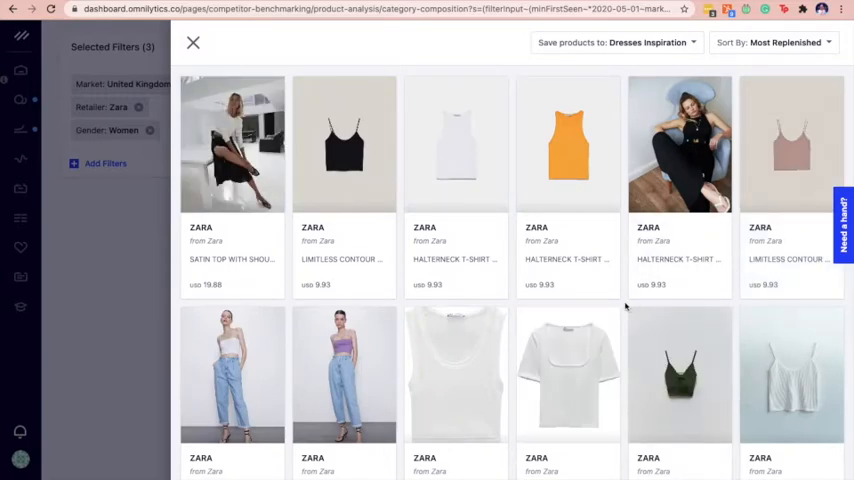
scroll("down", 3)
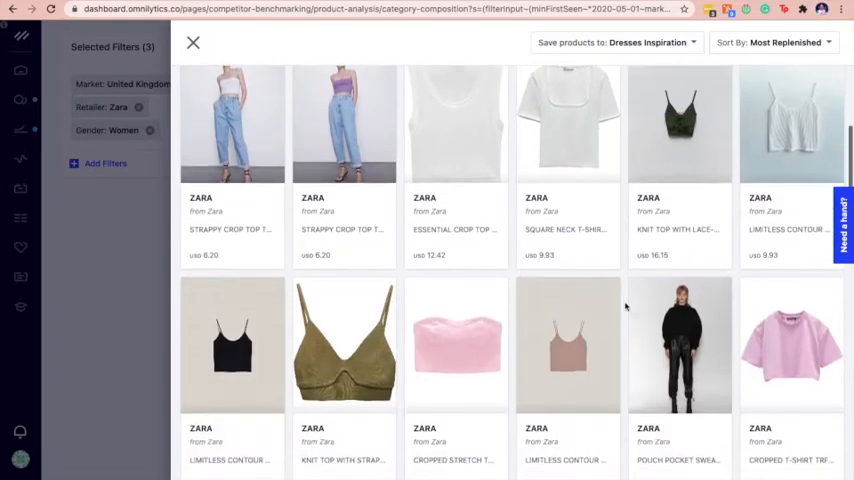
scroll("up", 3)
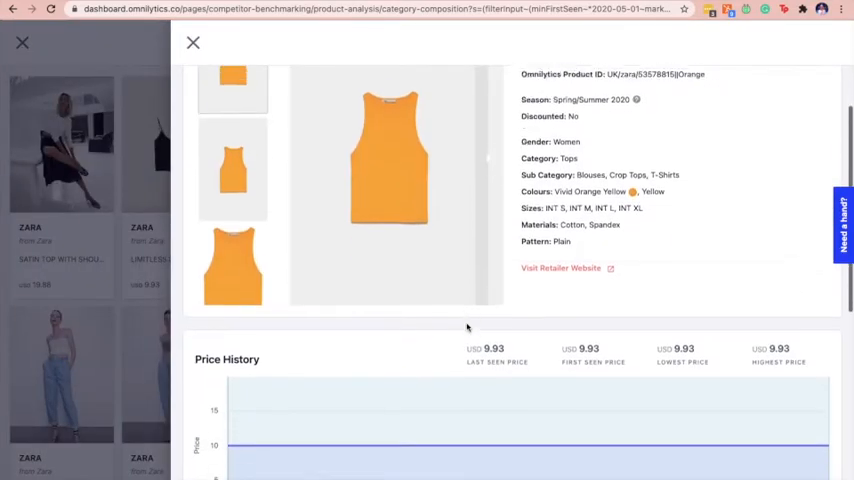
Review the orange top's Price History and Stock Status charts, then close its detail view
scroll("down", 3)
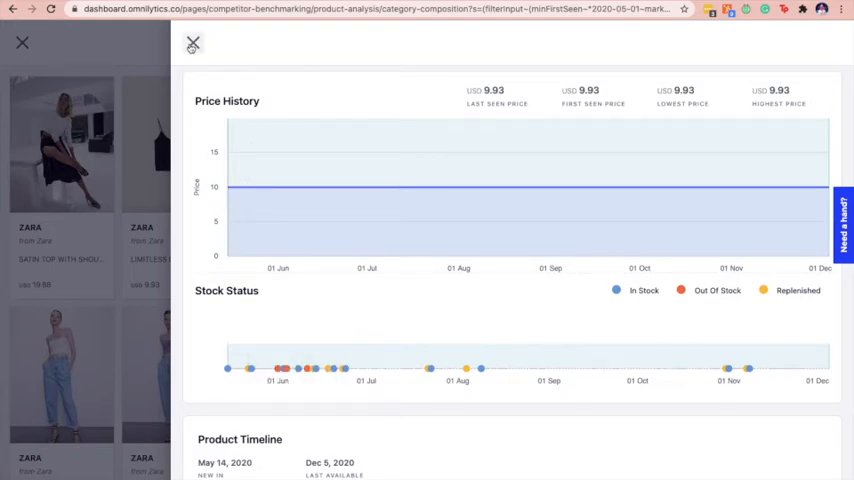
left_click(192, 44)
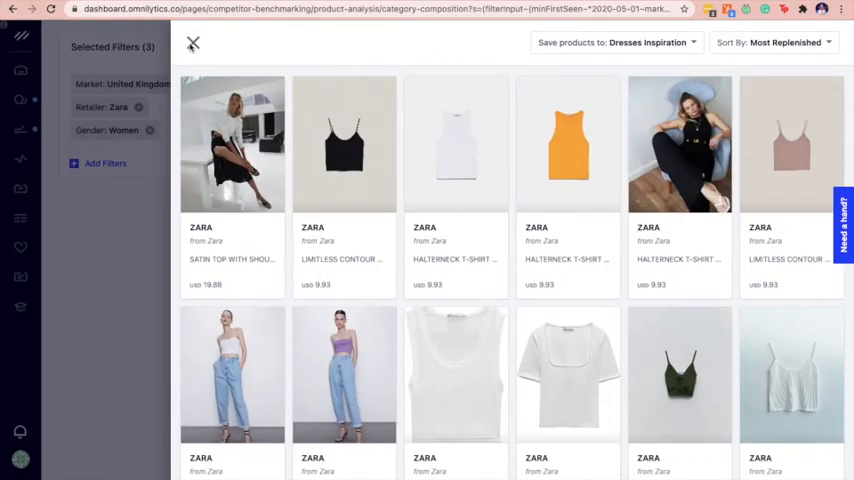